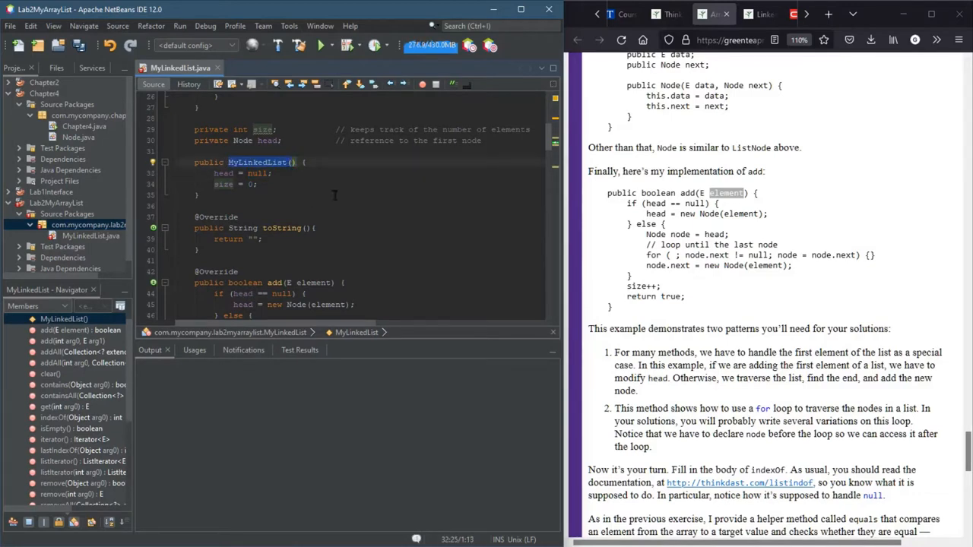
Rename the traversal variable 'node' to 'current' in the declaration and each loop reference.
{"action": "scroll", "scroll_direction": "up", "scroll_amount": 3}
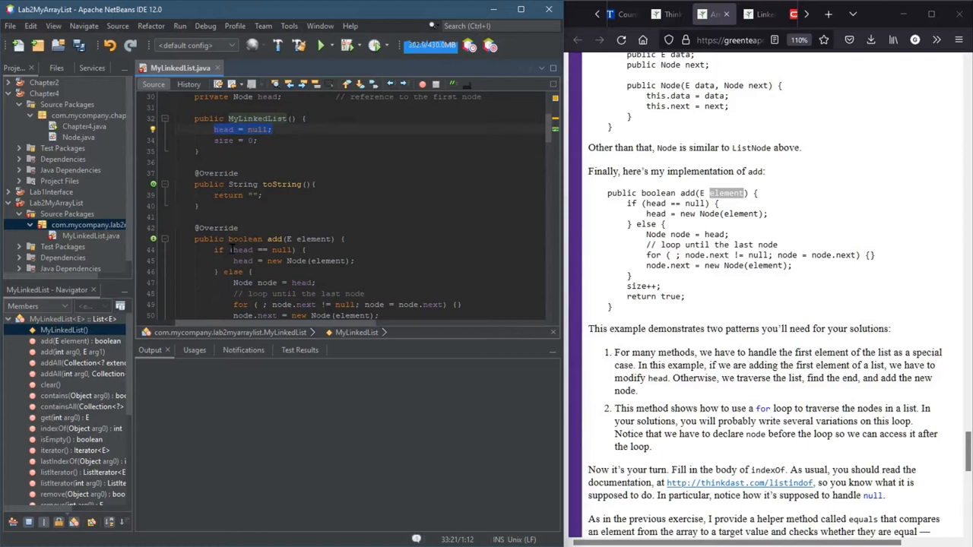
{"action": "left_click", "coordinate": [266, 250]}
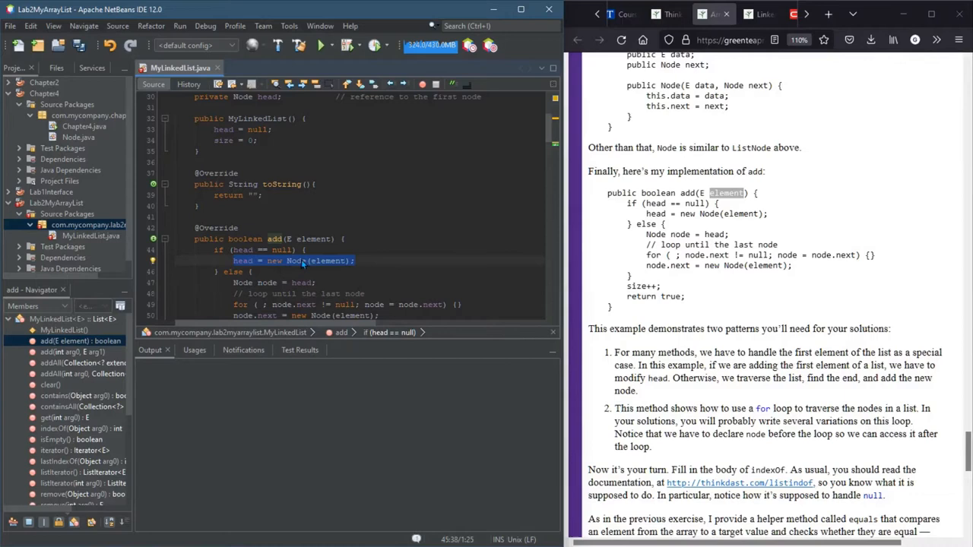
{"action": "mouse_move", "coordinate": [403, 266]}
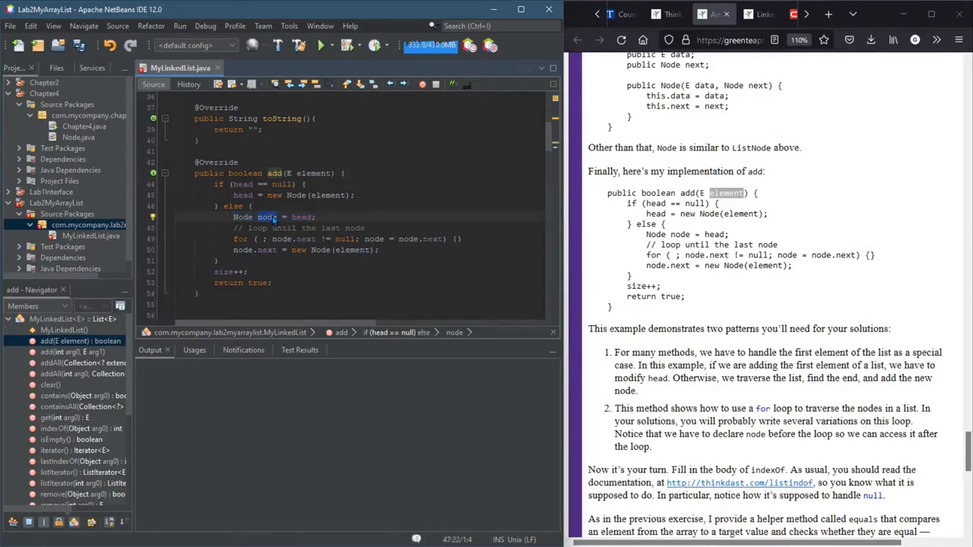
{"action": "type", "text": "current"}
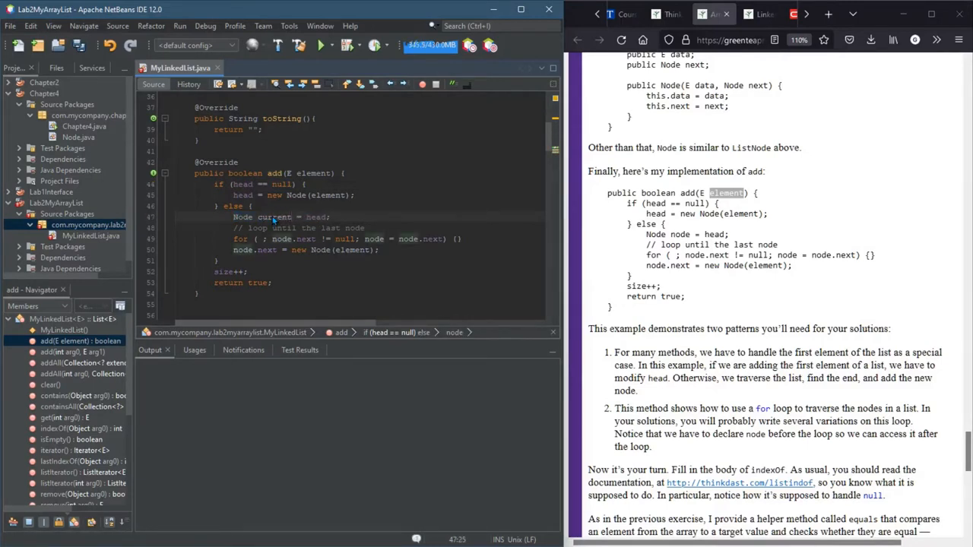
{"action": "double_click", "coordinate": [274, 216]}
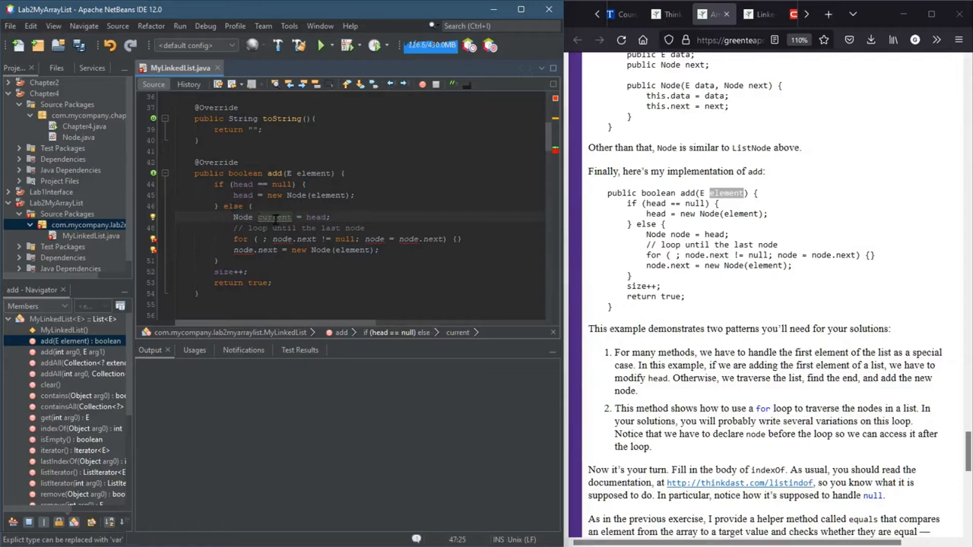
{"action": "double_click", "coordinate": [275, 216]}
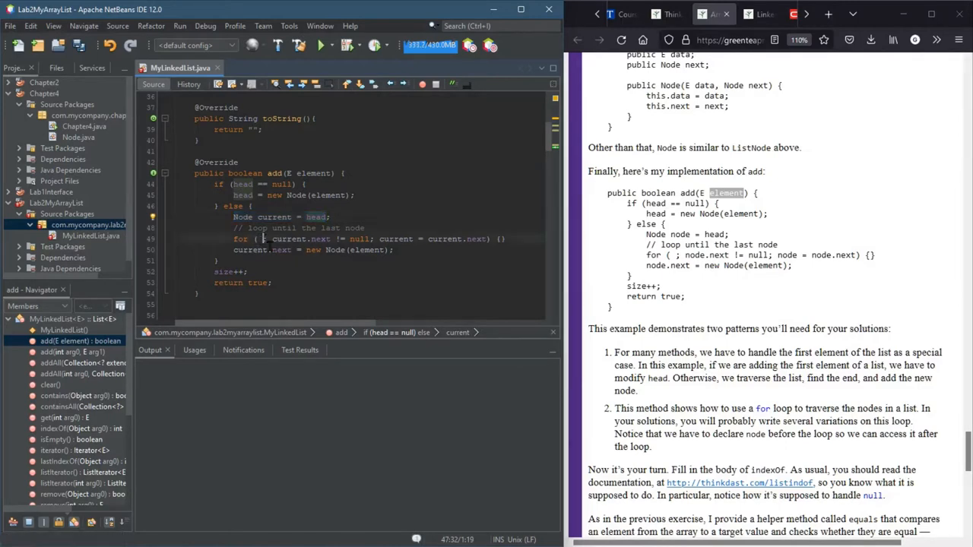
{"action": "left_click", "coordinate": [259, 239]}
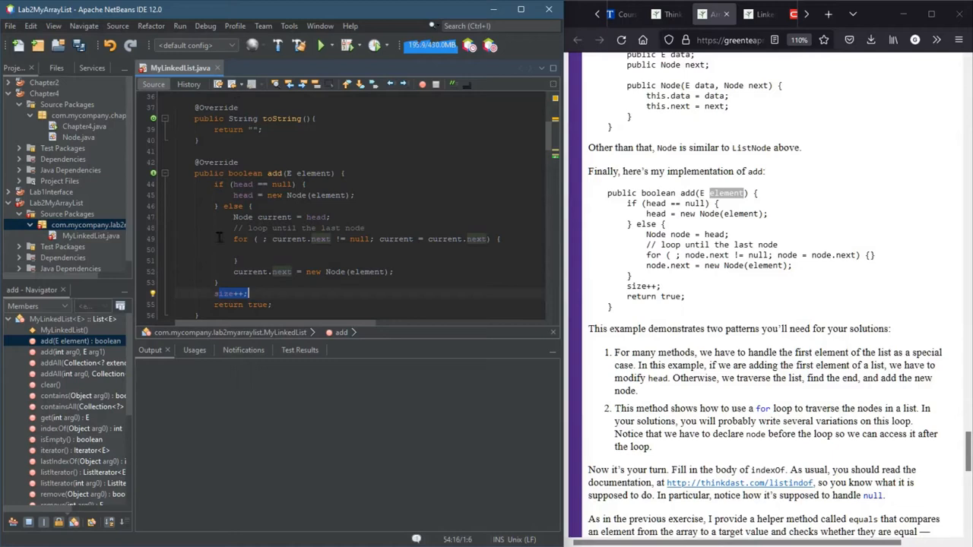
Reuse the add method's traversal loop in toString and declare a String result.
{"action": "double_click", "coordinate": [241, 216]}
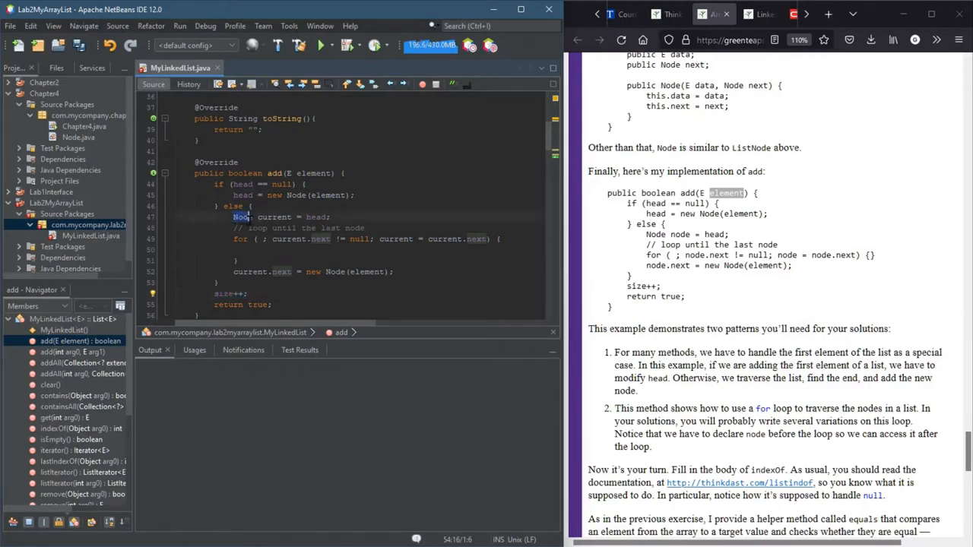
{"action": "left_click_drag", "start_coordinate": [234, 216], "coordinate": [395, 270]}
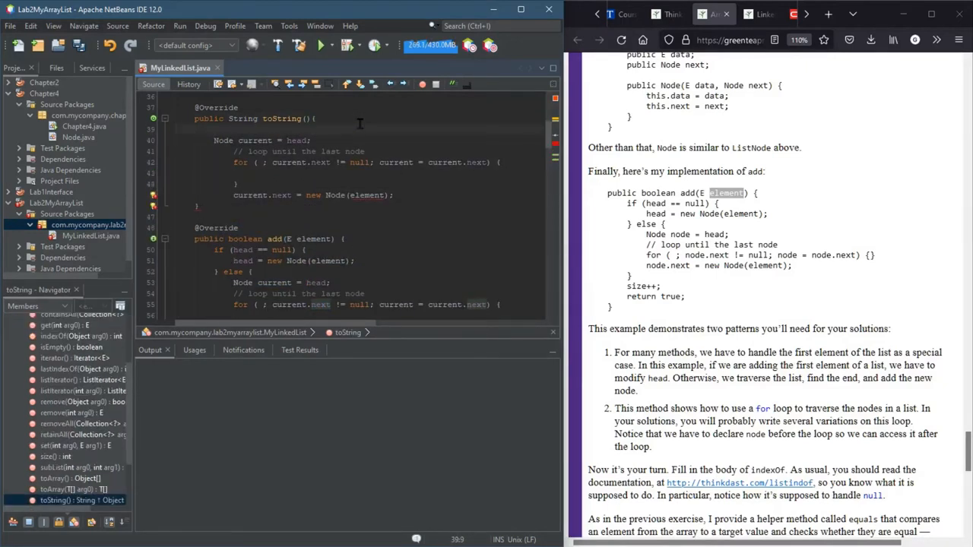
{"action": "type", "text": "String result = \"[\";"}
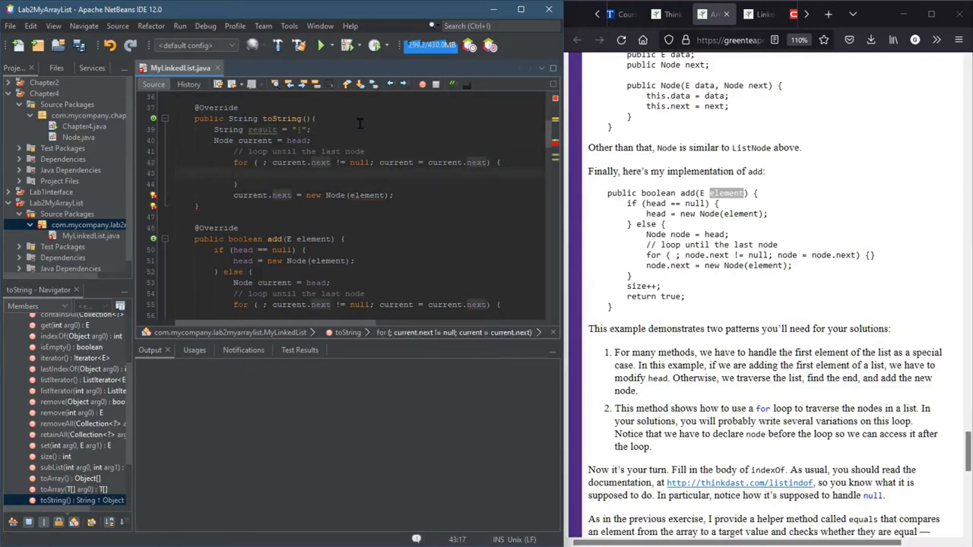
Make the loop body append current.data with result += current.data;.
{"action": "left_click", "coordinate": [252, 173]}
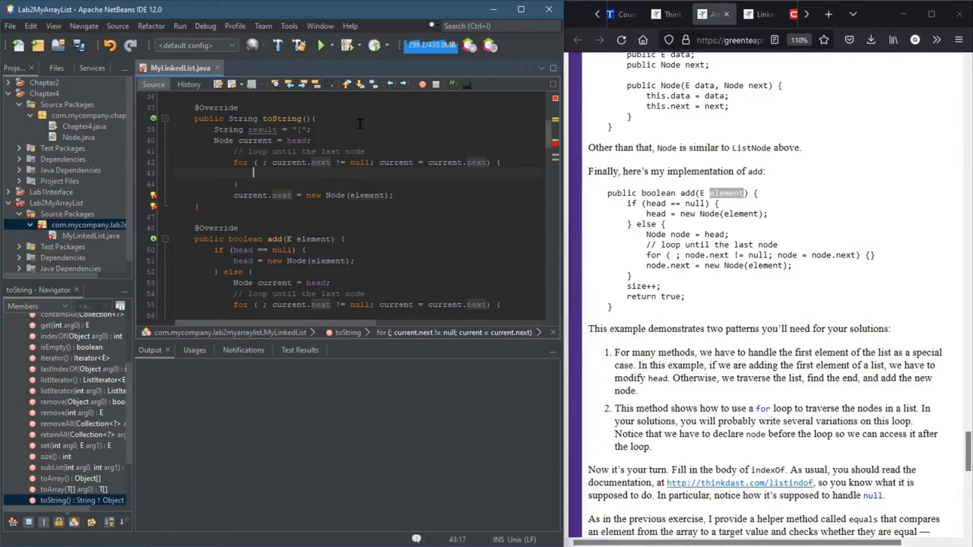
{"action": "type", "text": "result ="}
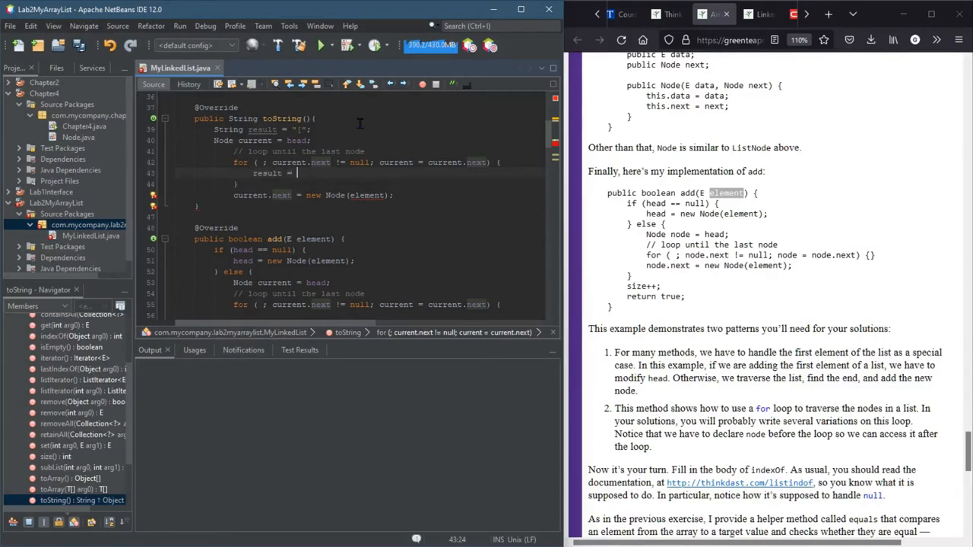
{"action": "type", "text": "result +"}
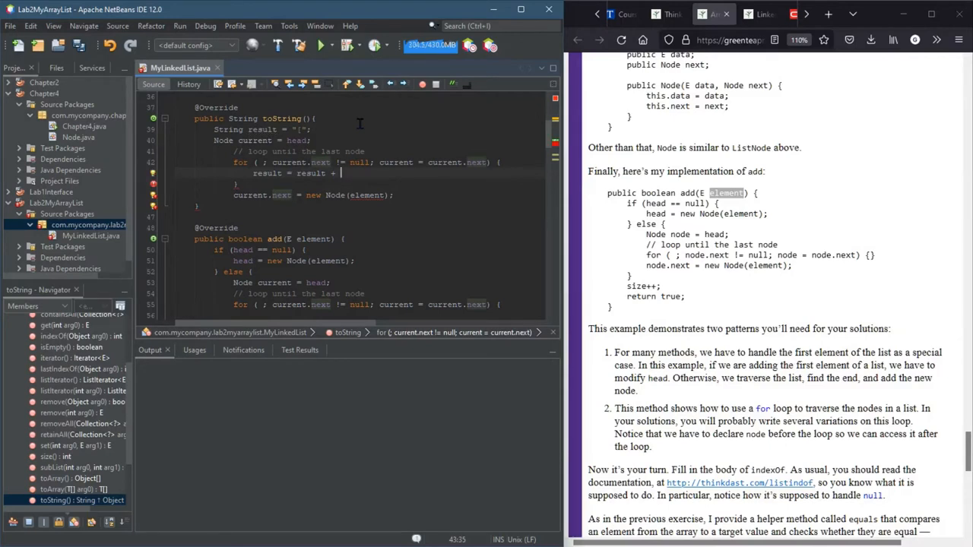
{"action": "key", "text": "BackSpace"}
{"action": "type", "text": "result +="}
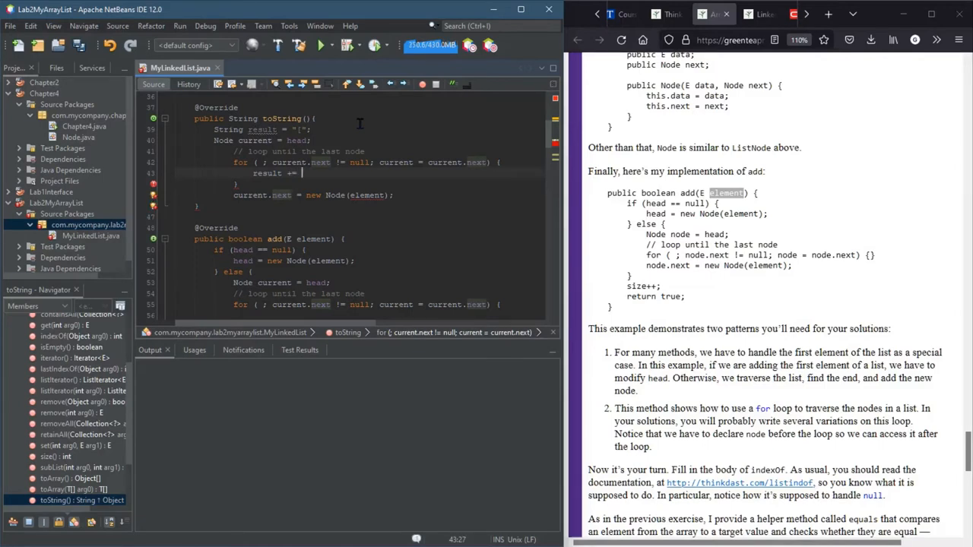
{"action": "type", "text": "current.data;"}
{"action": "left_click", "coordinate": [358, 195]}
{"action": "type", "text": "return "}
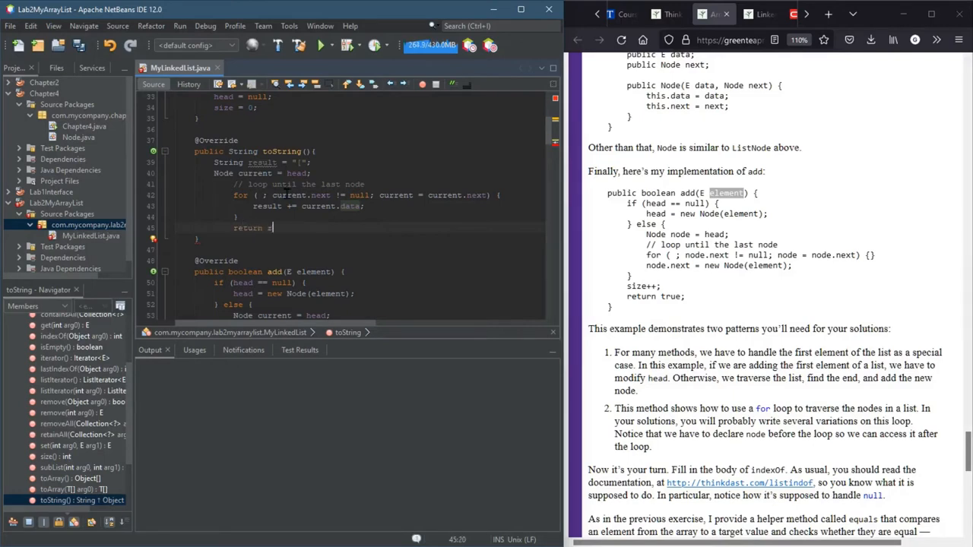
Return result + "]" after the loop and add a ", " separator to the appended data.
{"action": "type", "text": "result"}
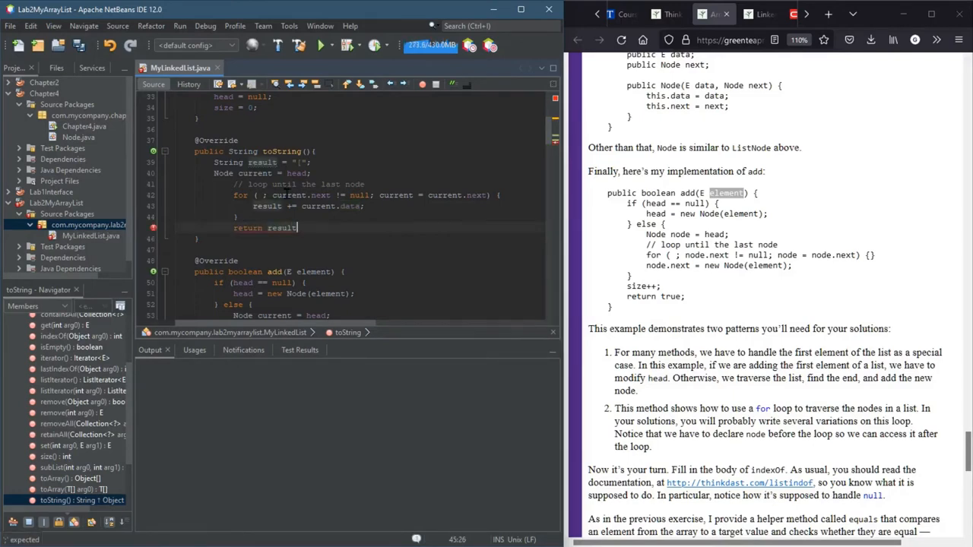
{"action": "type", "text": "+]"}
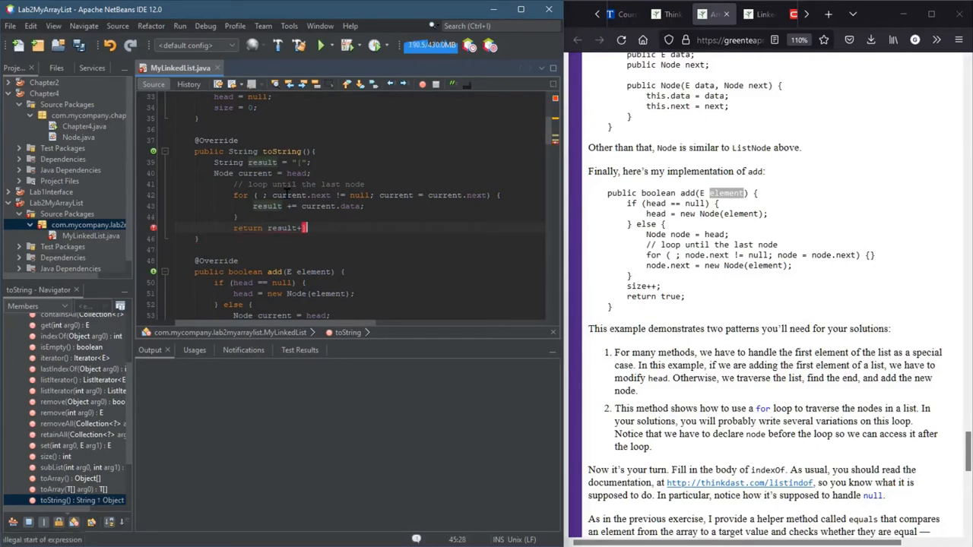
{"action": "type", "text": "\"]\";"}
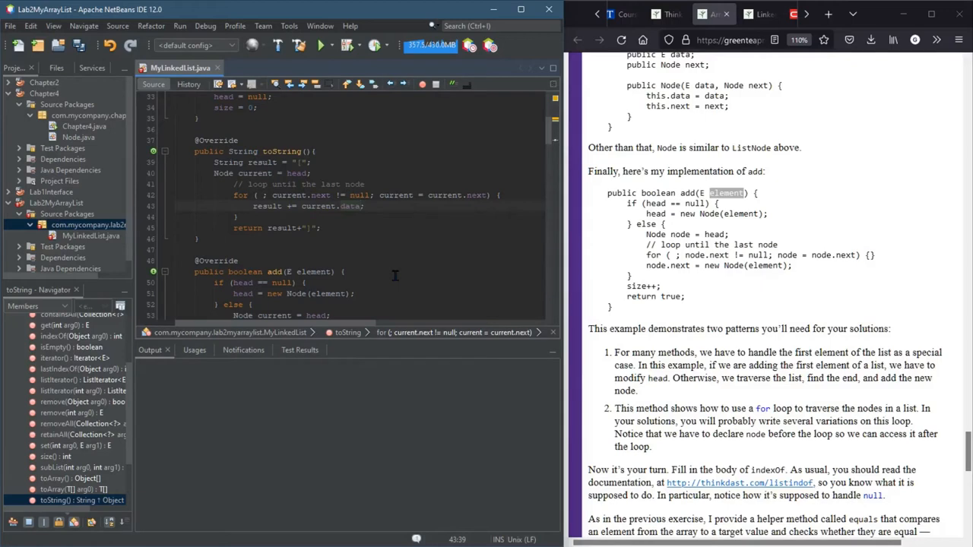
{"action": "type", "text": "+ \",\""}
{"action": "type", "text": "result += current.data;"}
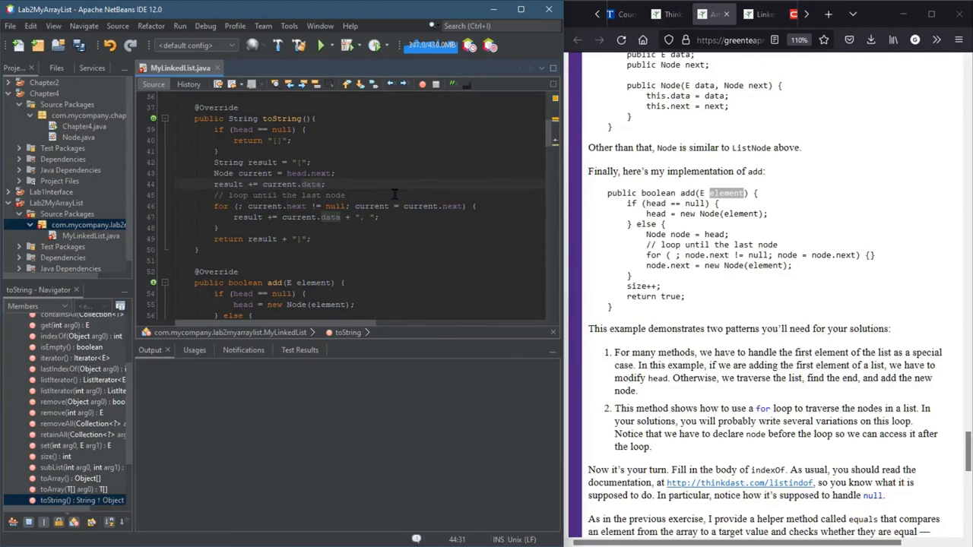
Rework the loop line to result += ", " + current.data; so the comma precedes each element.
{"action": "left_click", "coordinate": [357, 216]}
{"action": "type", "text": " \", "}
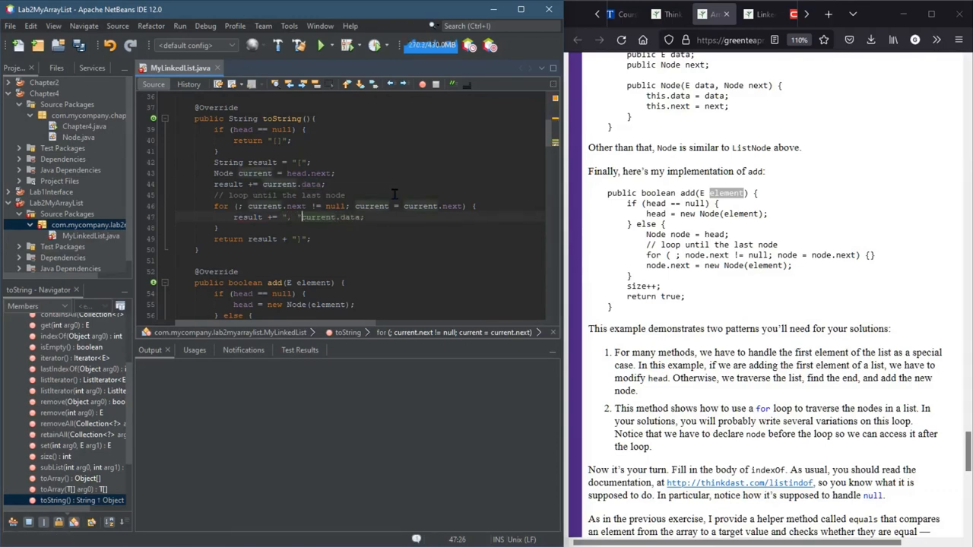
{"action": "type", "text": "+"}
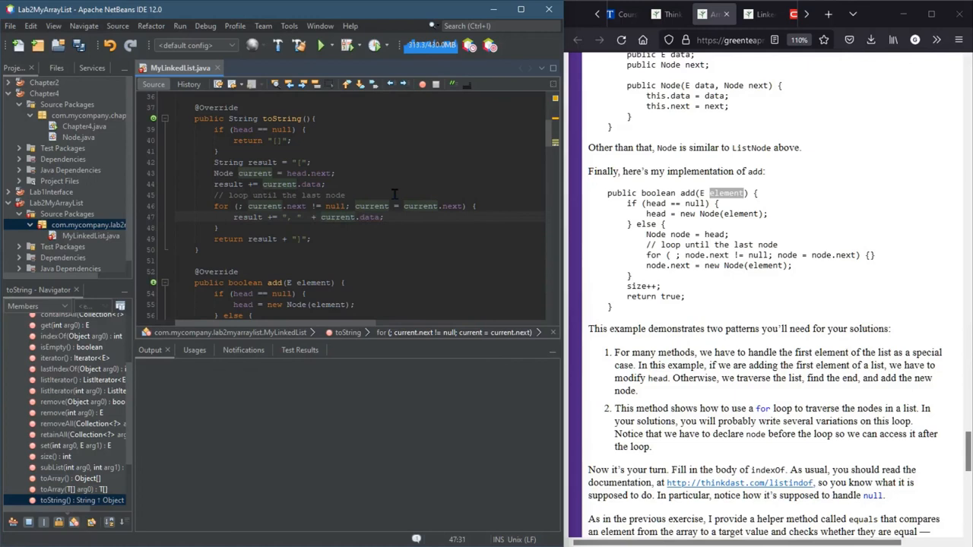